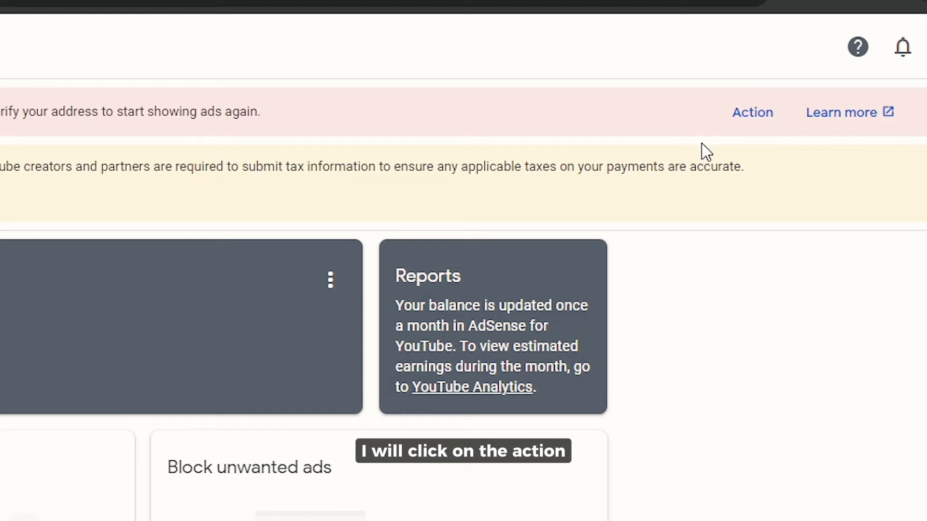
Act on the red address-verification alert and expand Address Verification to show the PIN form.
left_click(752, 112)
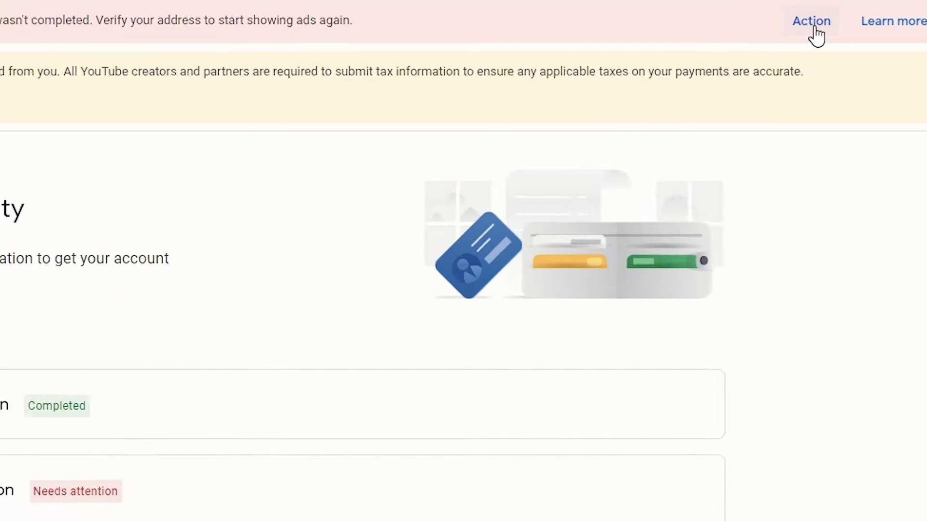
left_click(810, 21)
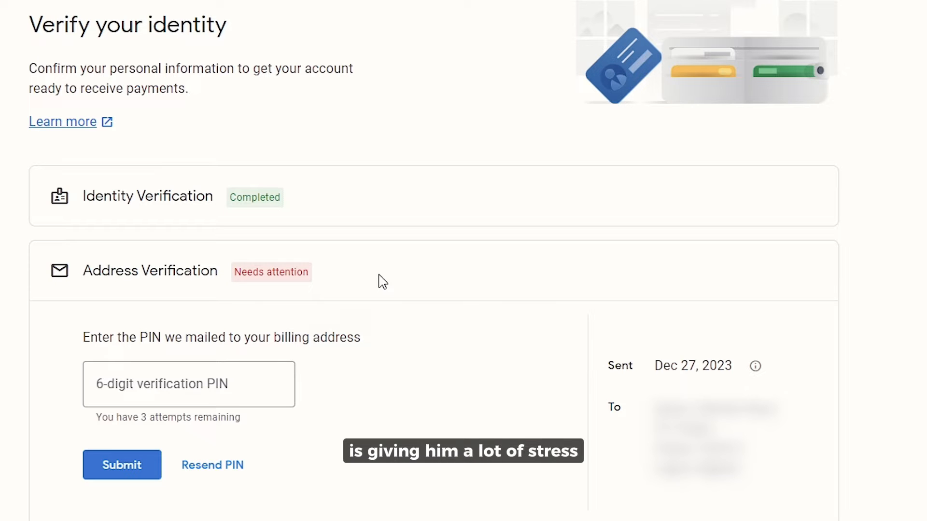
mouse_move(290, 306)
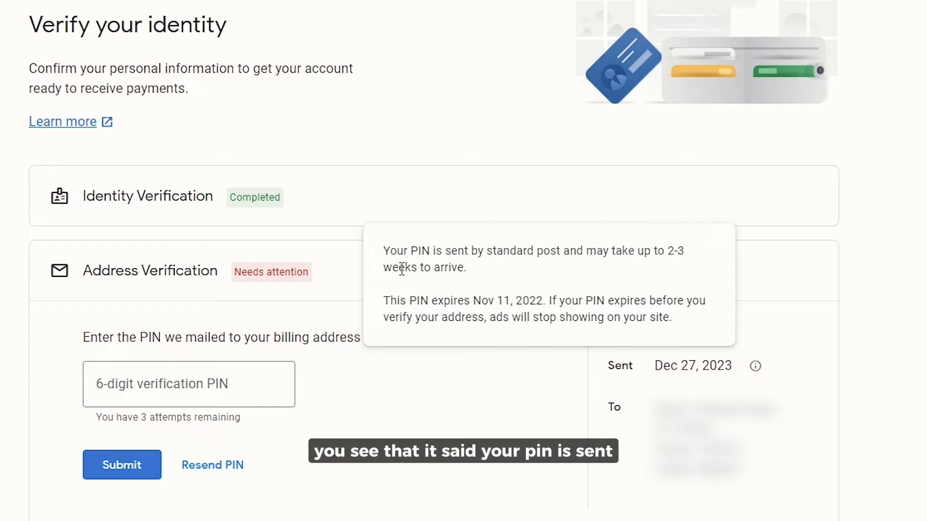
mouse_move(469, 258)
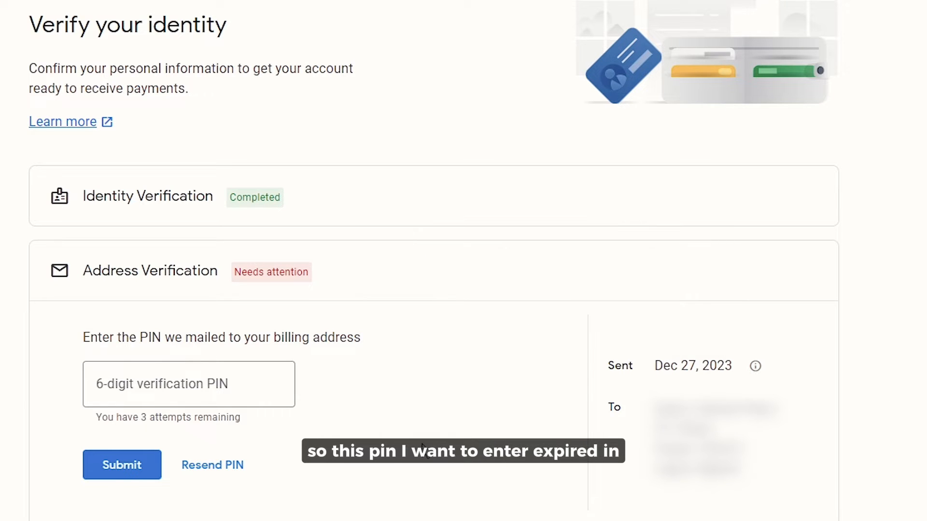
mouse_move(755, 366)
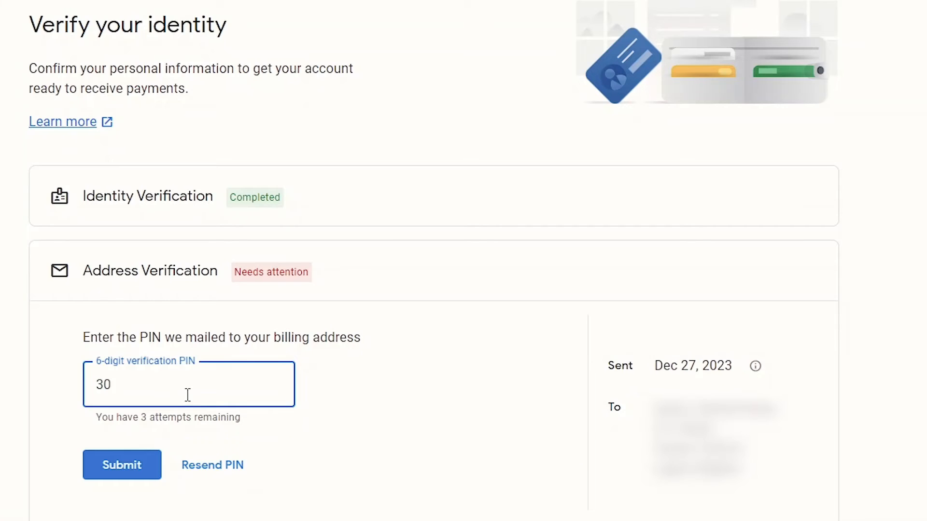
type("9")
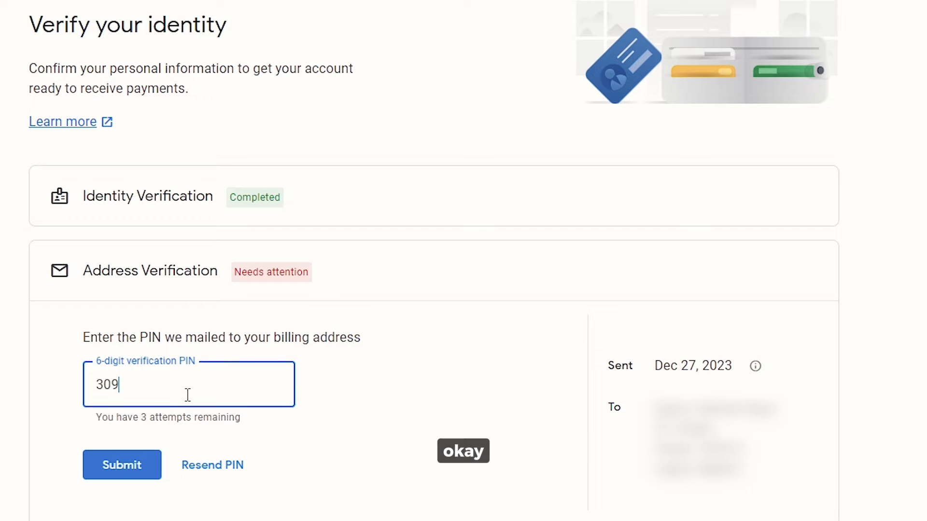
type("2")
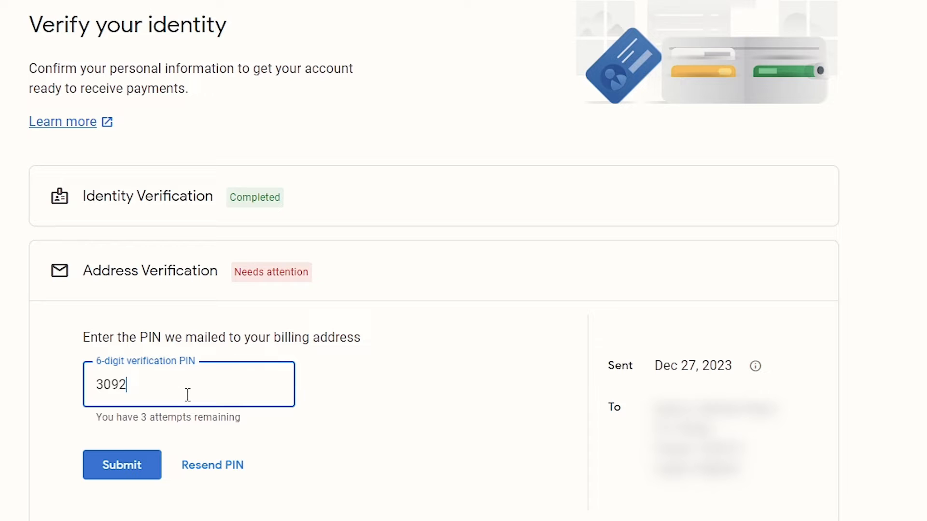
type("43")
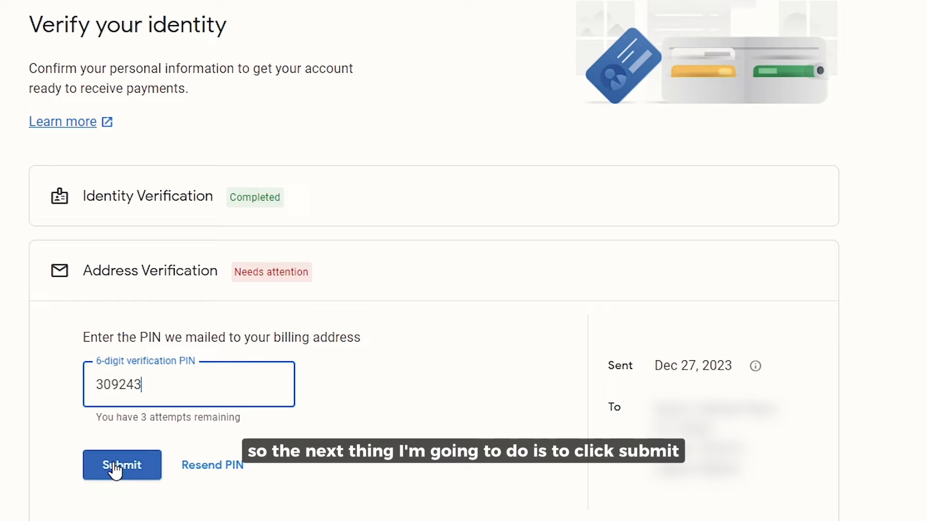
left_click(122, 465)
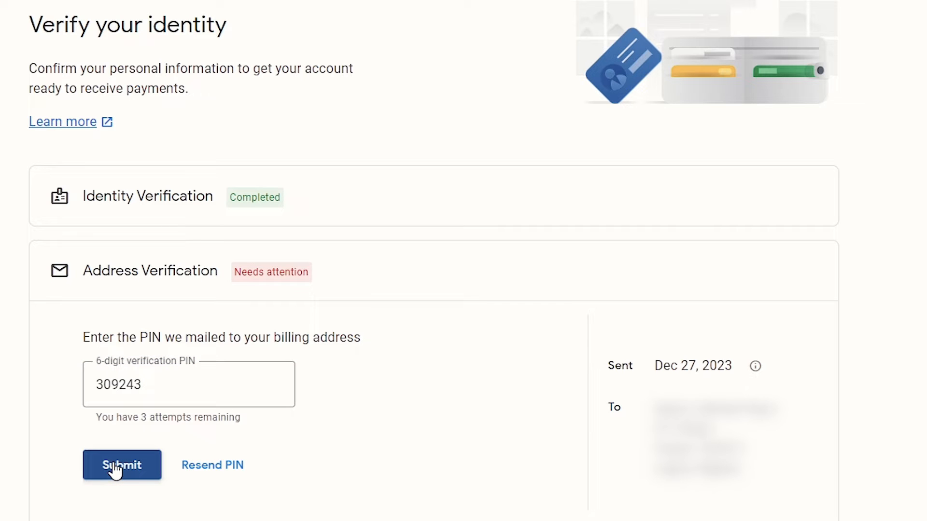
left_click(122, 465)
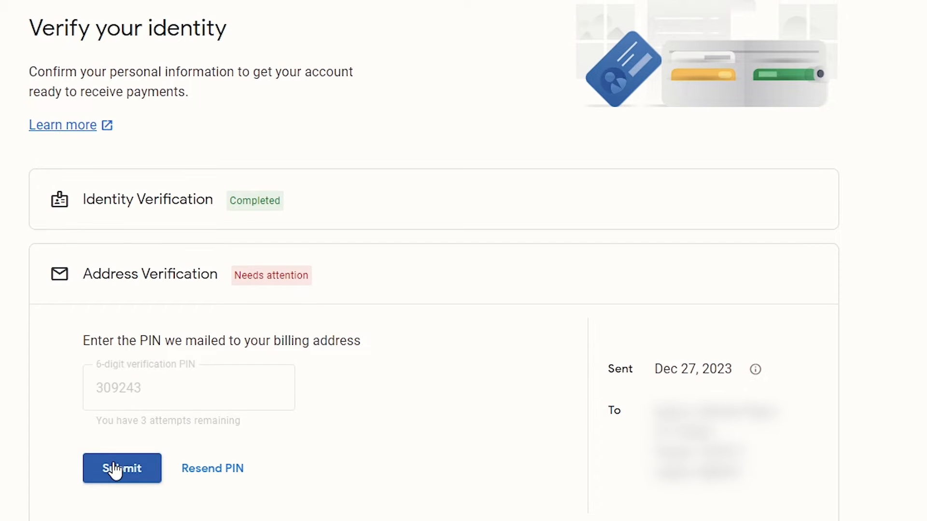
left_click(121, 468)
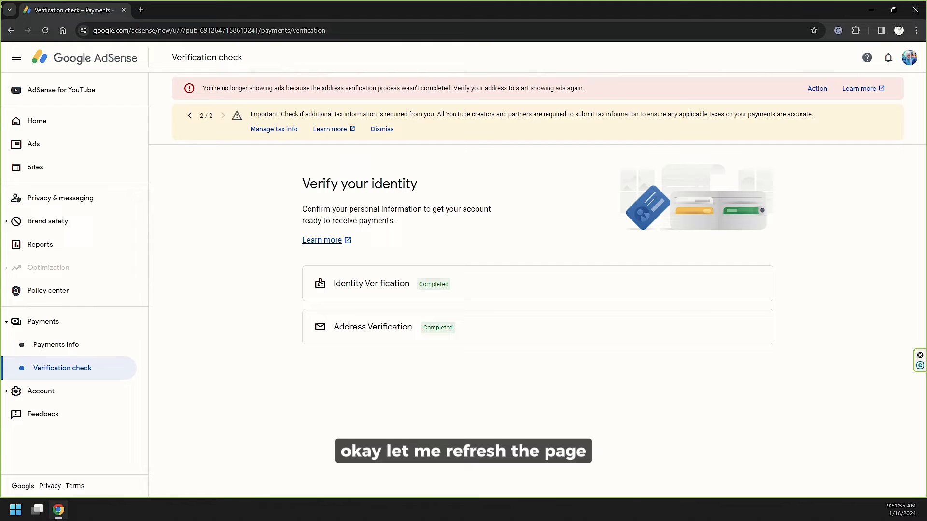
Reload the page and check AdSense for YouTube, where only the tax info notice remains.
left_click(45, 30)
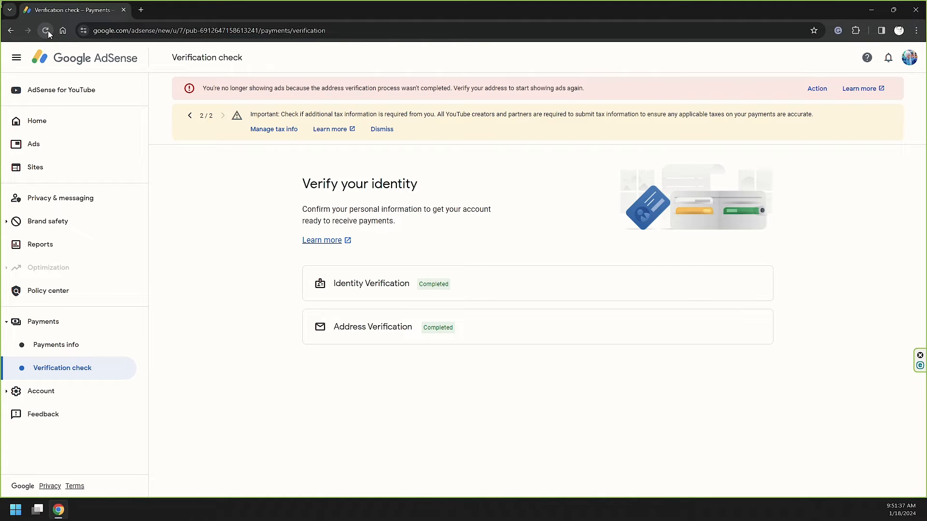
left_click(46, 30)
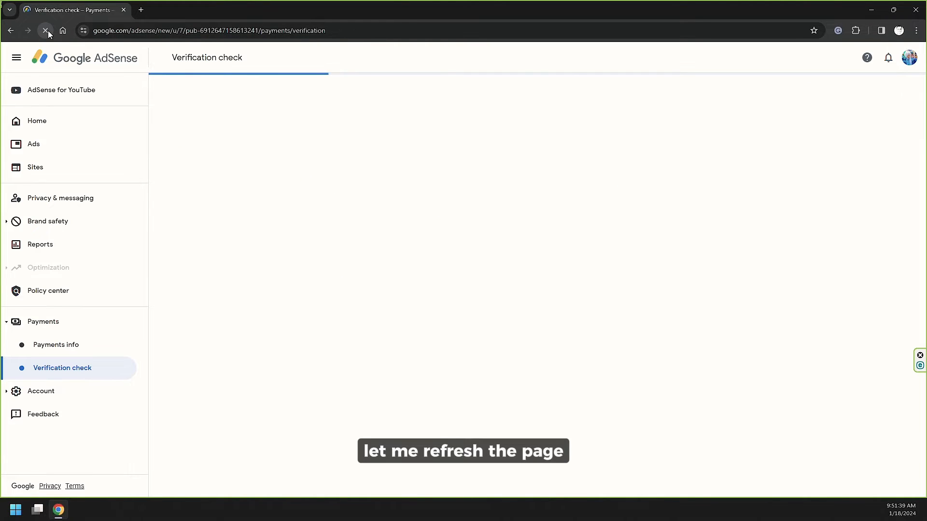
left_click(45, 31)
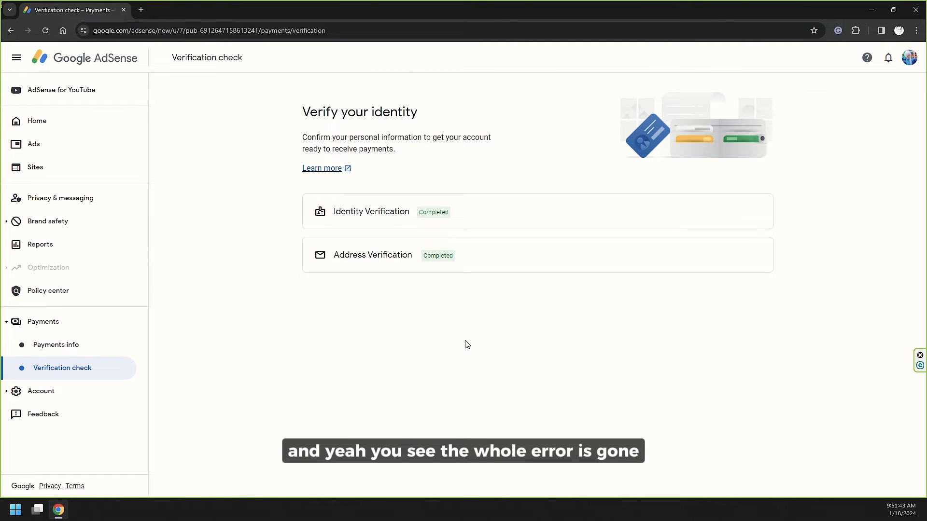
left_click(60, 90)
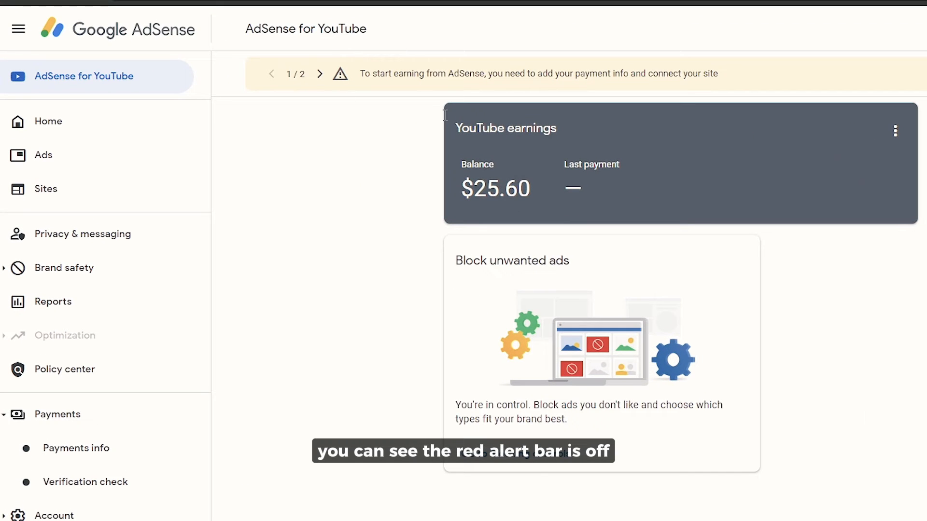
mouse_move(400, 71)
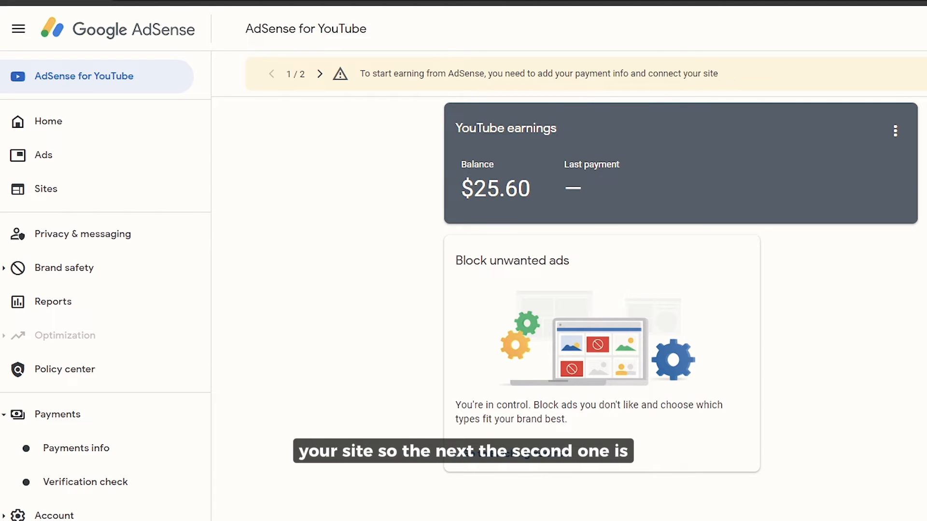
left_click(319, 74)
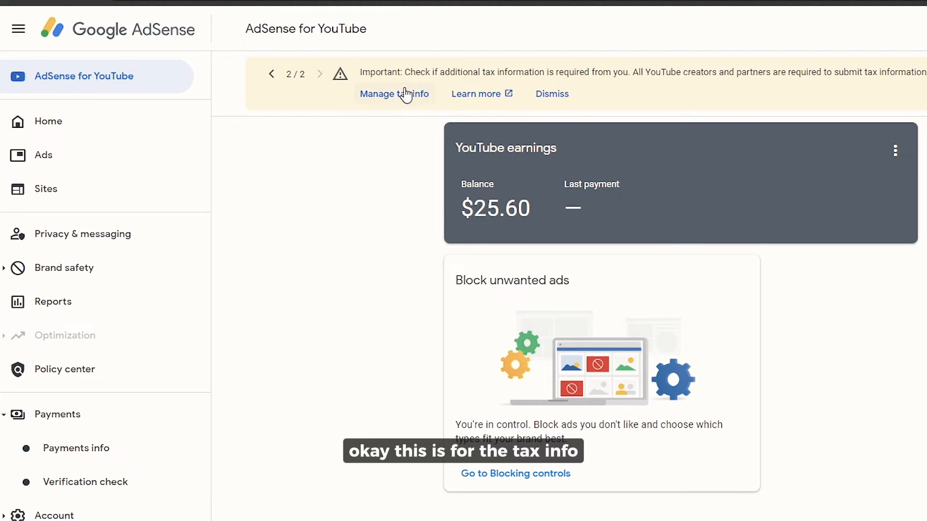
mouse_move(415, 100)
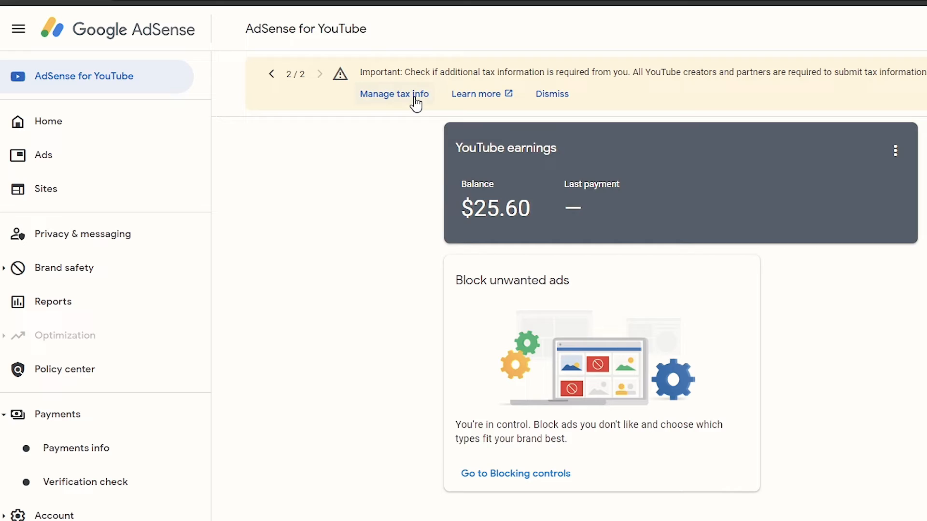
Review Manage tax info showing Ireland Accepted and Form W-8BEN Approved, then return to the first notice.
left_click(394, 94)
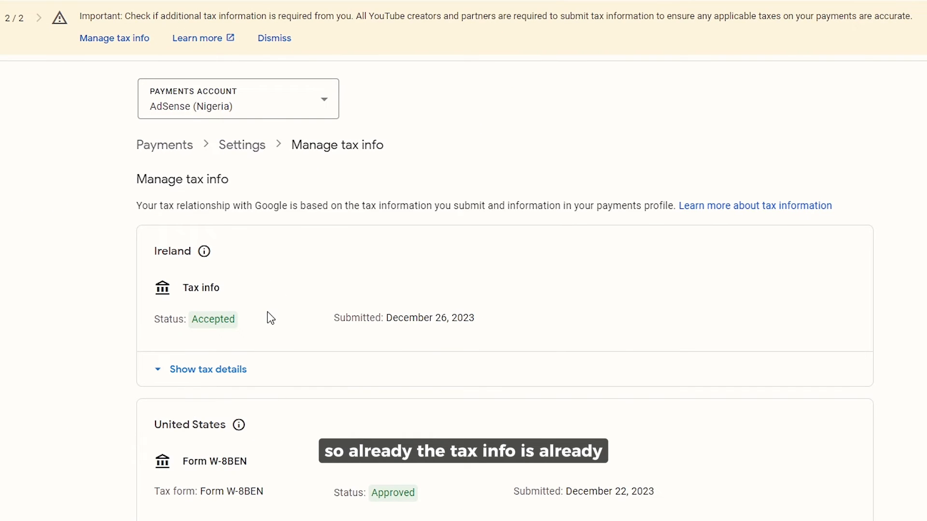
mouse_move(257, 362)
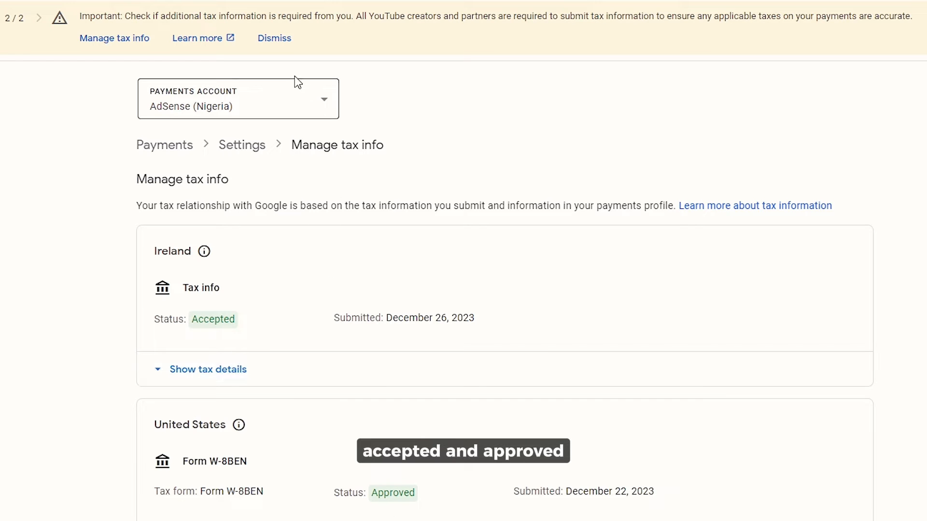
left_click(274, 37)
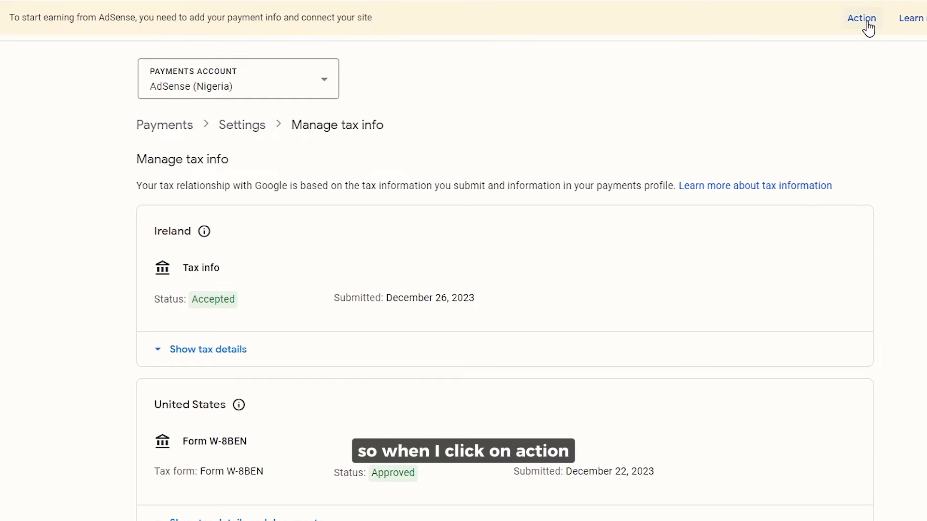
Go to AdSense for YouTube with its $25.60 balance and its Payments info page.
left_click(861, 18)
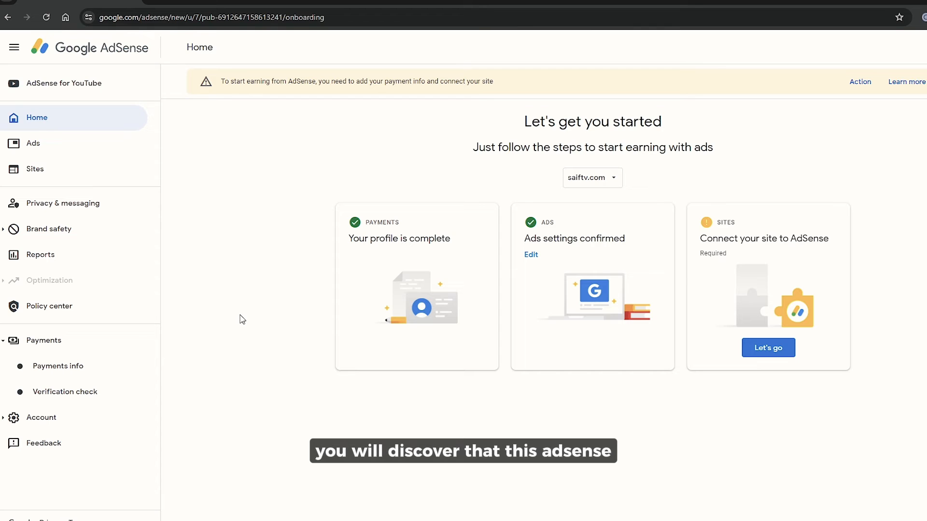
mouse_move(241, 322)
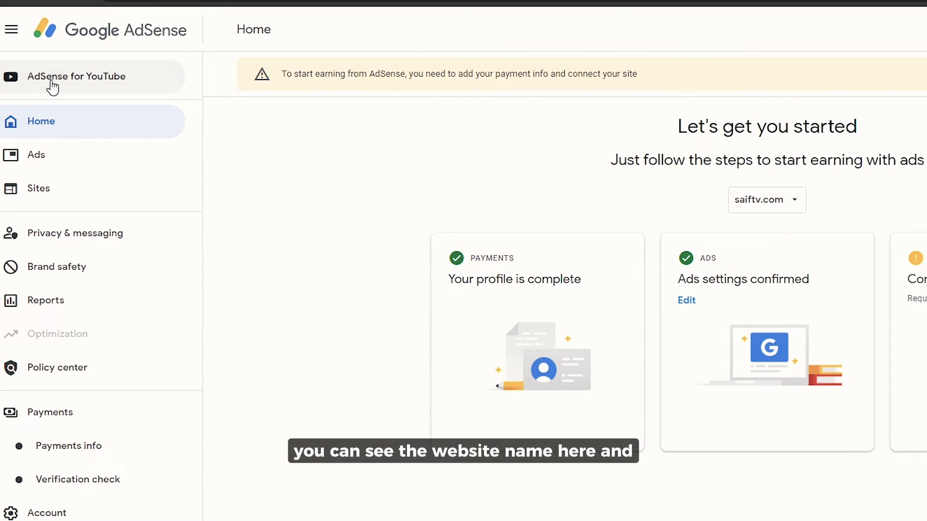
left_click(75, 76)
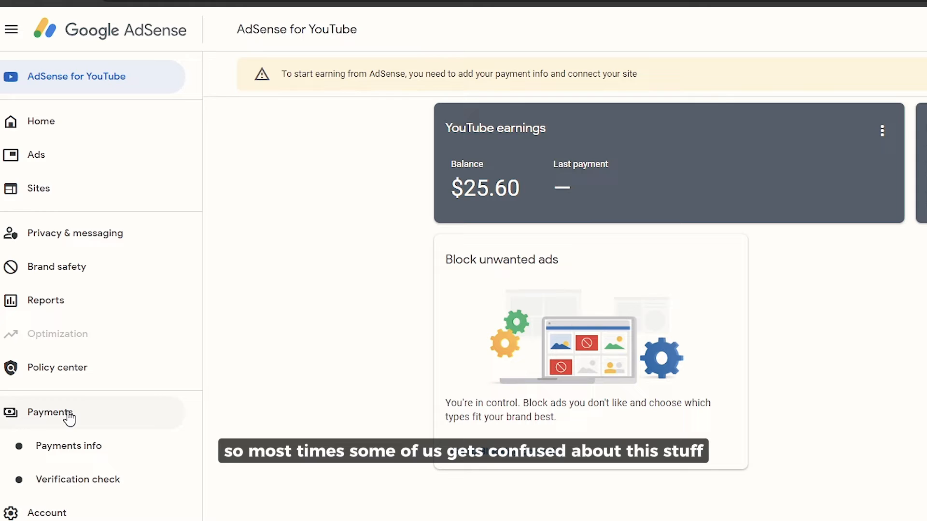
left_click(68, 446)
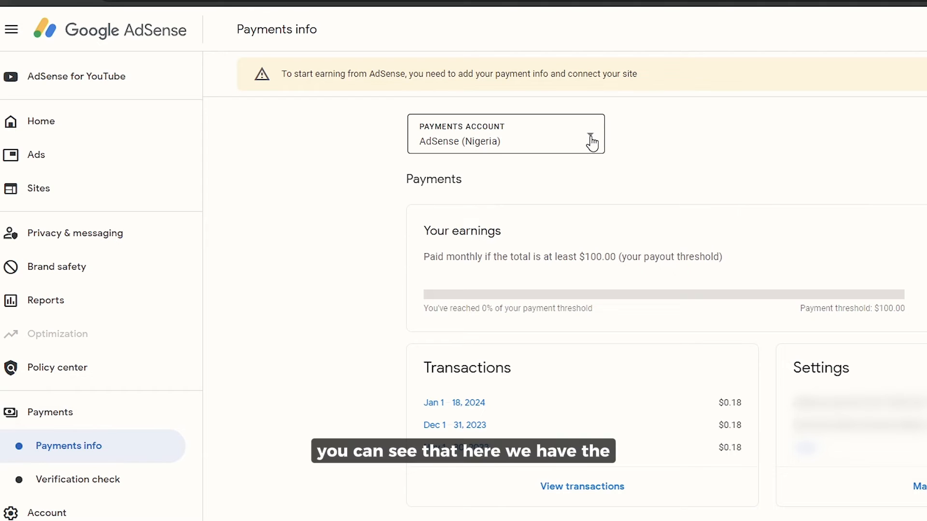
Compare the AdSense (Nigeria) $0.18 and YouTube (Nigeria) $25.60 payments accounts, ending on YouTube.
left_click(504, 133)
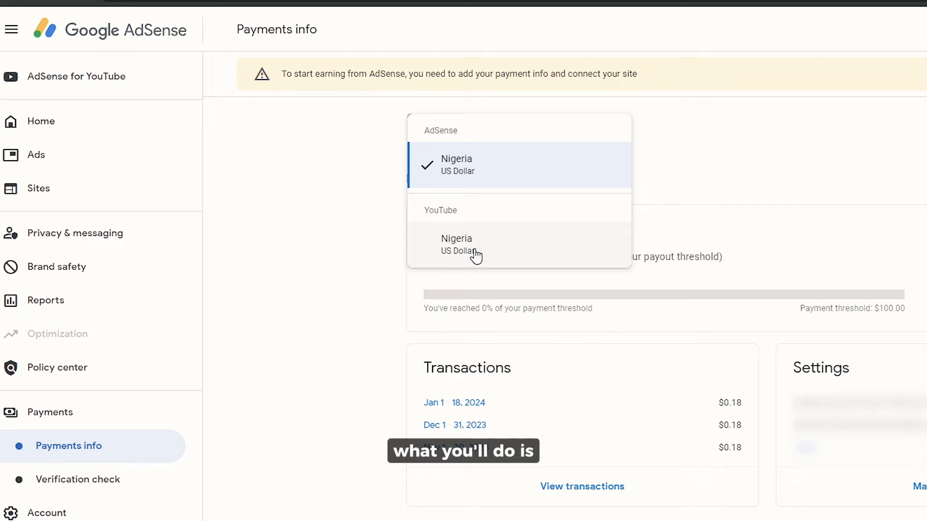
mouse_move(459, 246)
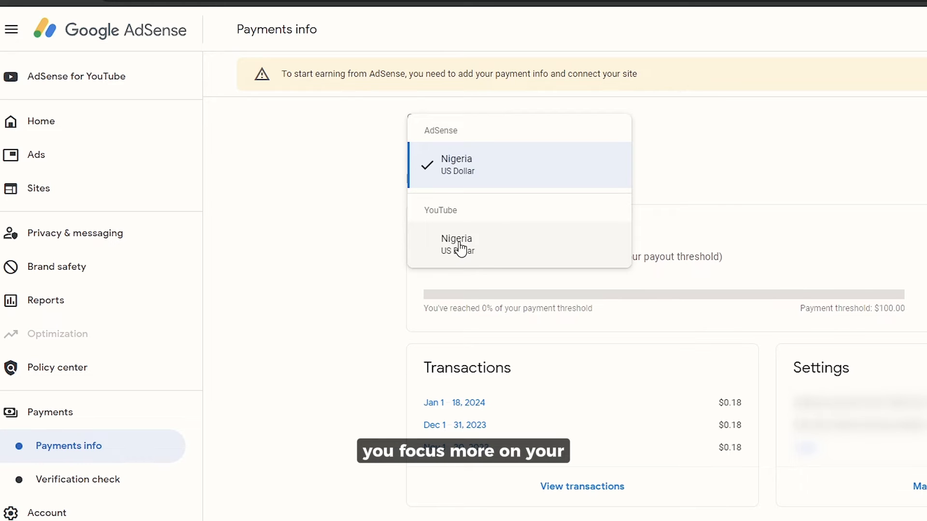
left_click(456, 244)
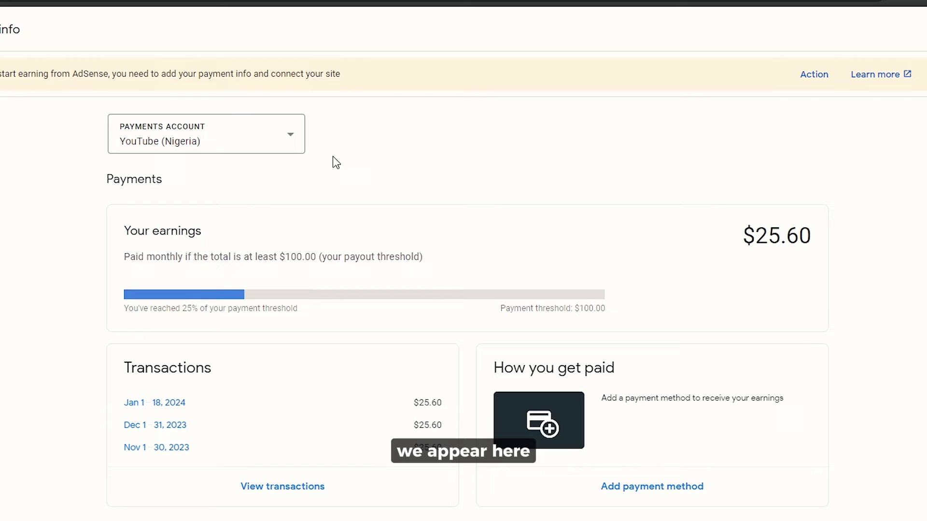
left_click(205, 133)
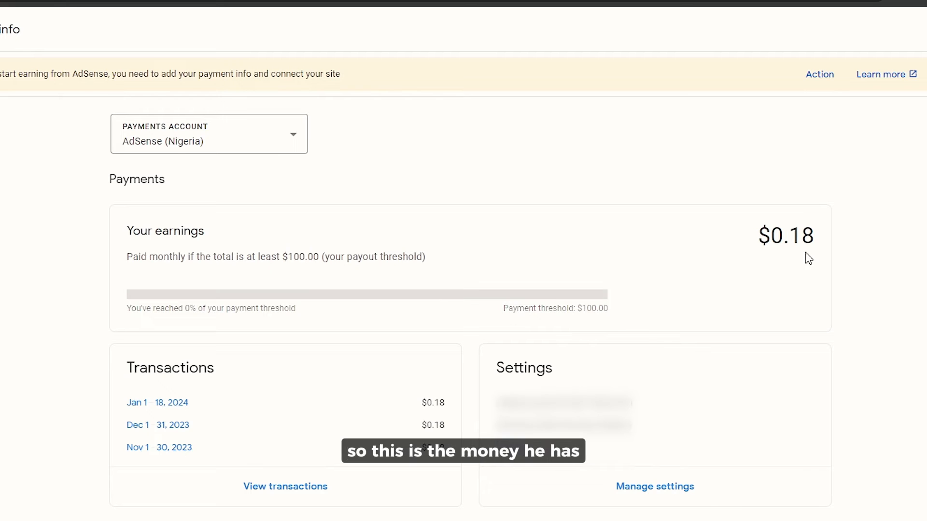
mouse_move(764, 264)
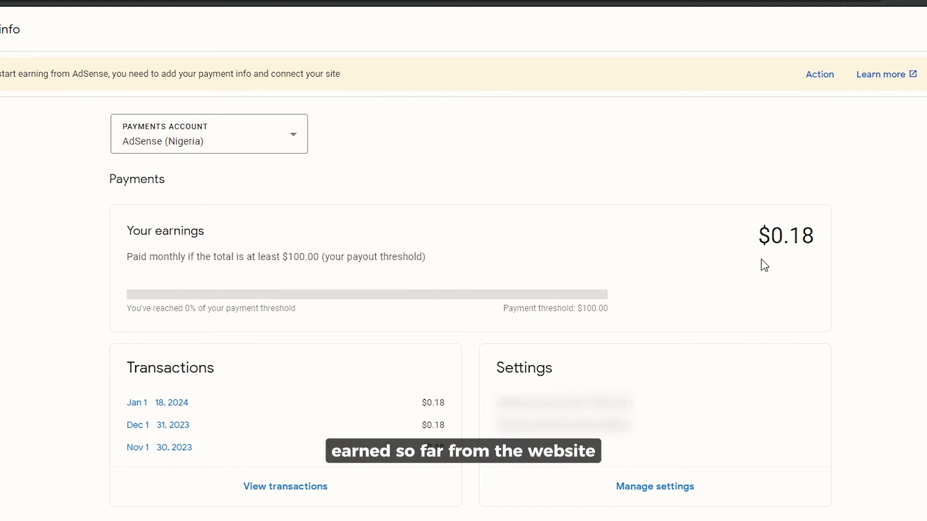
left_click(209, 133)
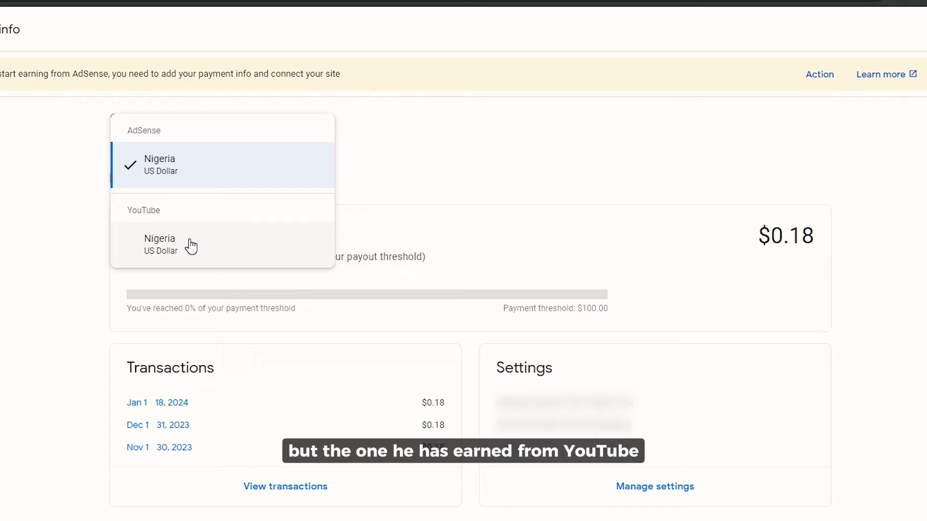
left_click(159, 244)
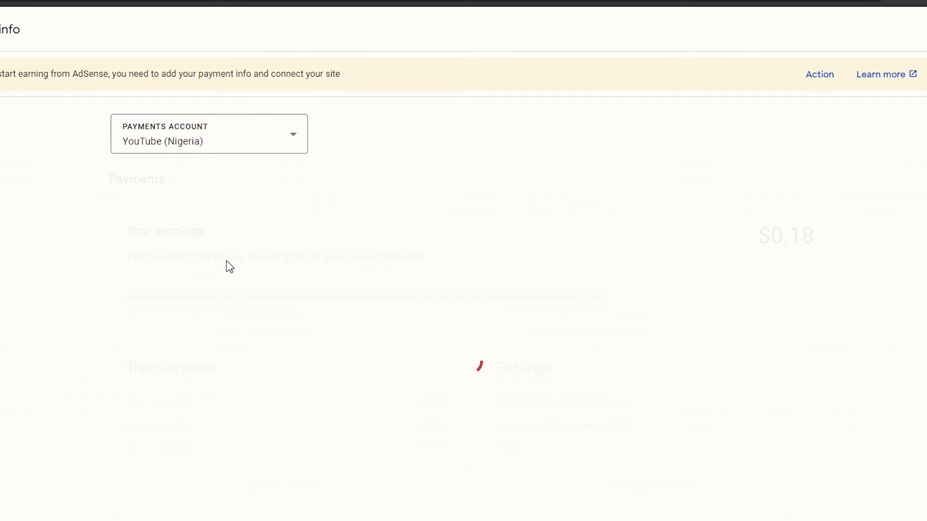
left_click(37, 364)
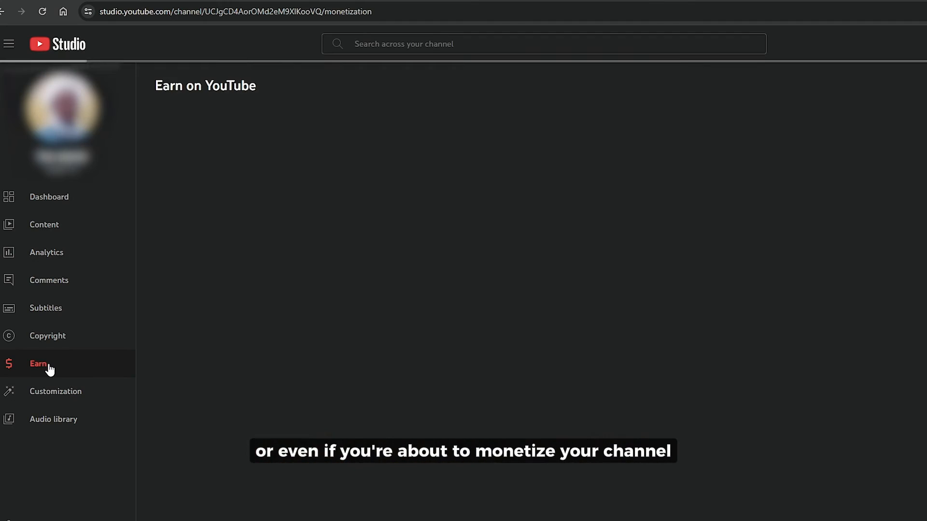
Go to YouTube Studio's Earn page and reload it to show the Partner Programme invitation.
left_click(38, 364)
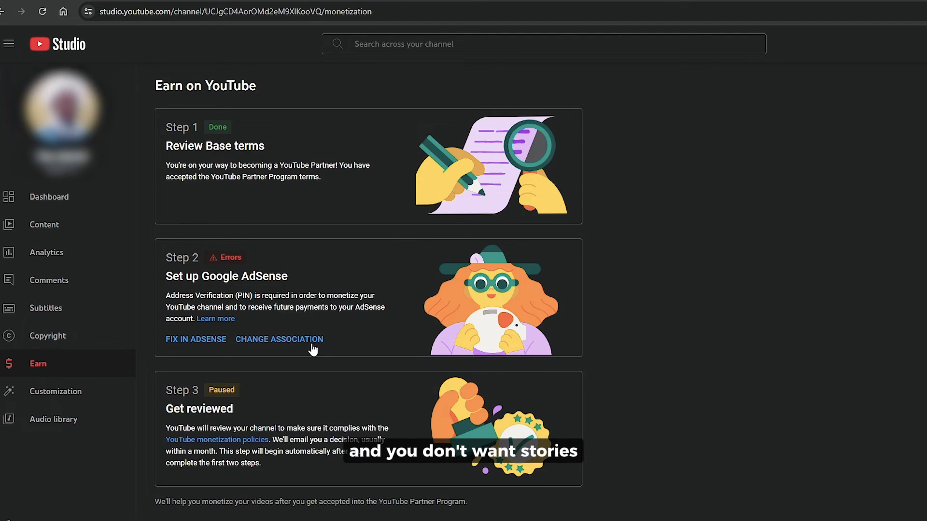
left_click(42, 11)
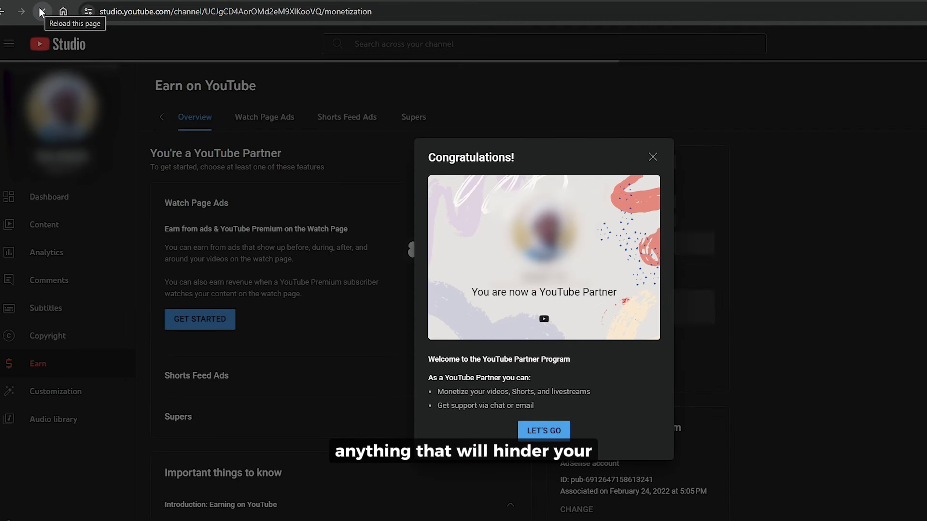
left_click(42, 11)
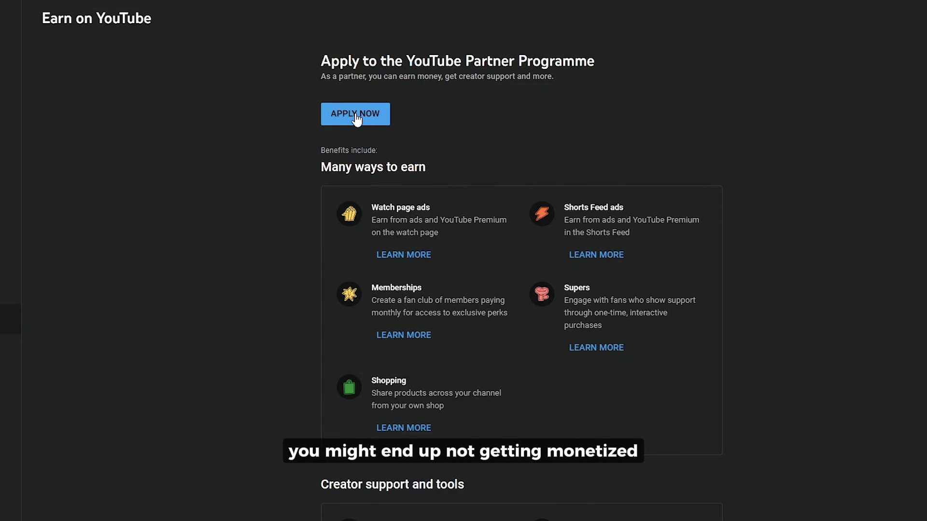
Apply to the Partner Programme and accept the base terms so Step 1 shows Done.
left_click(354, 114)
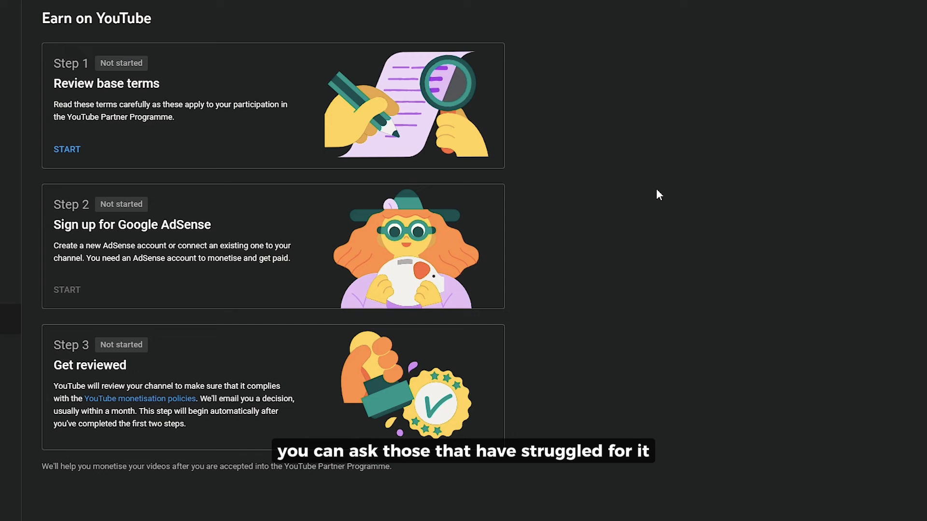
mouse_move(186, 144)
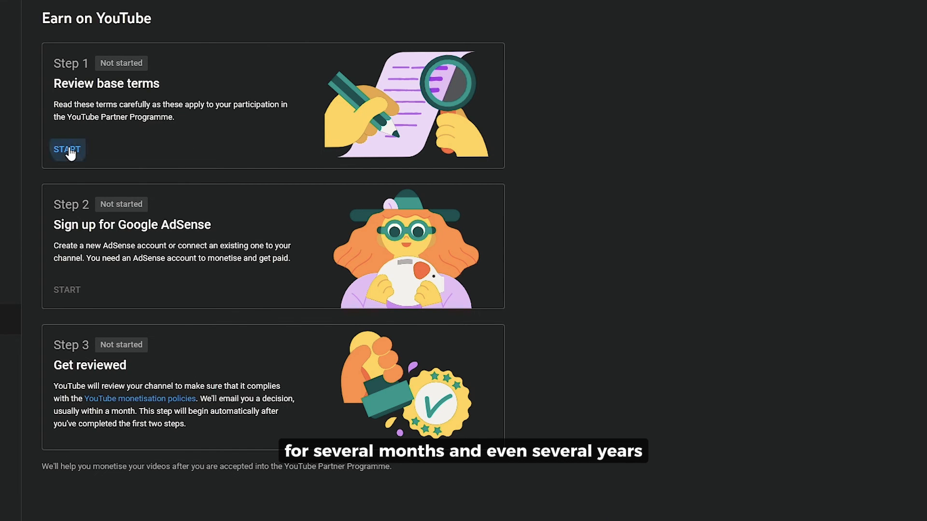
left_click(66, 149)
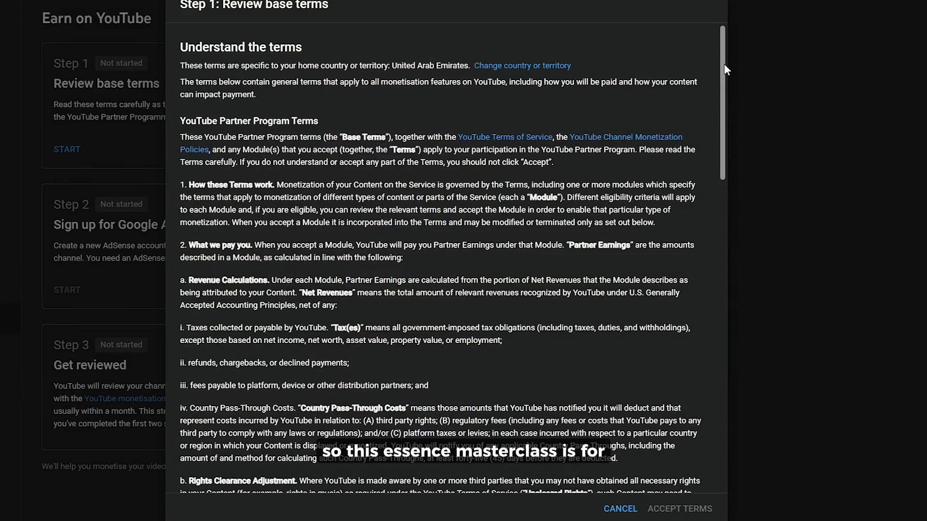
scroll("down", 3)
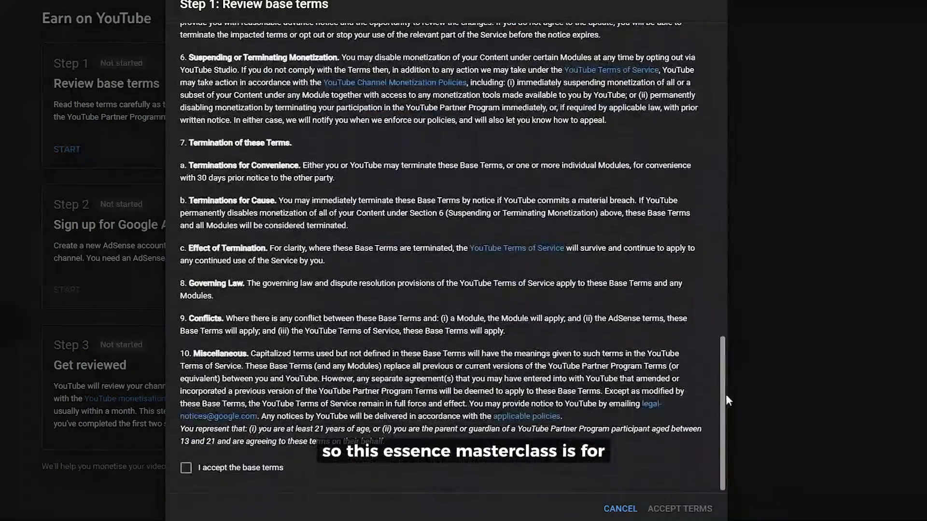
left_click(187, 467)
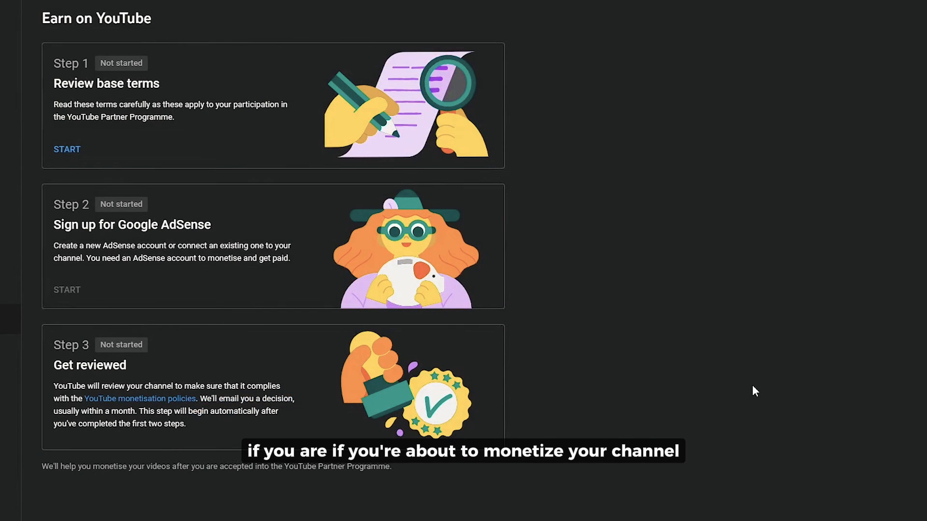
left_click(67, 149)
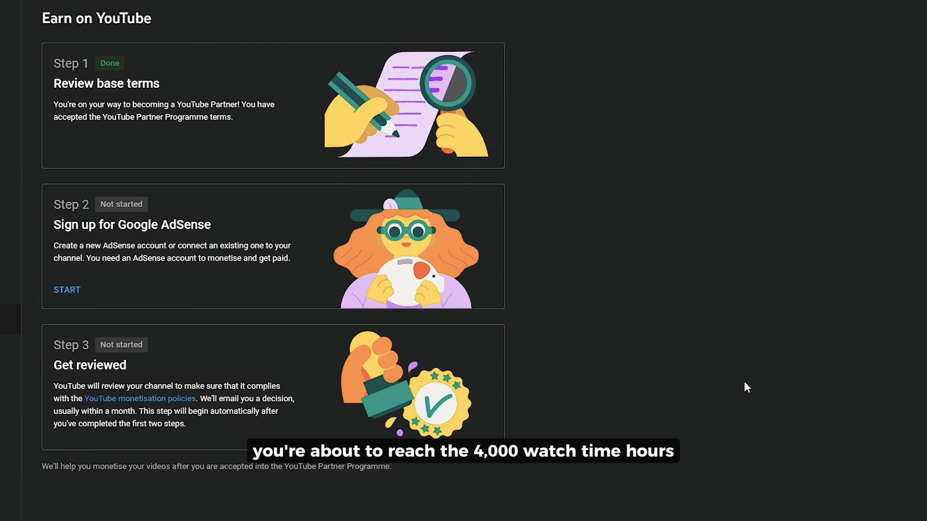